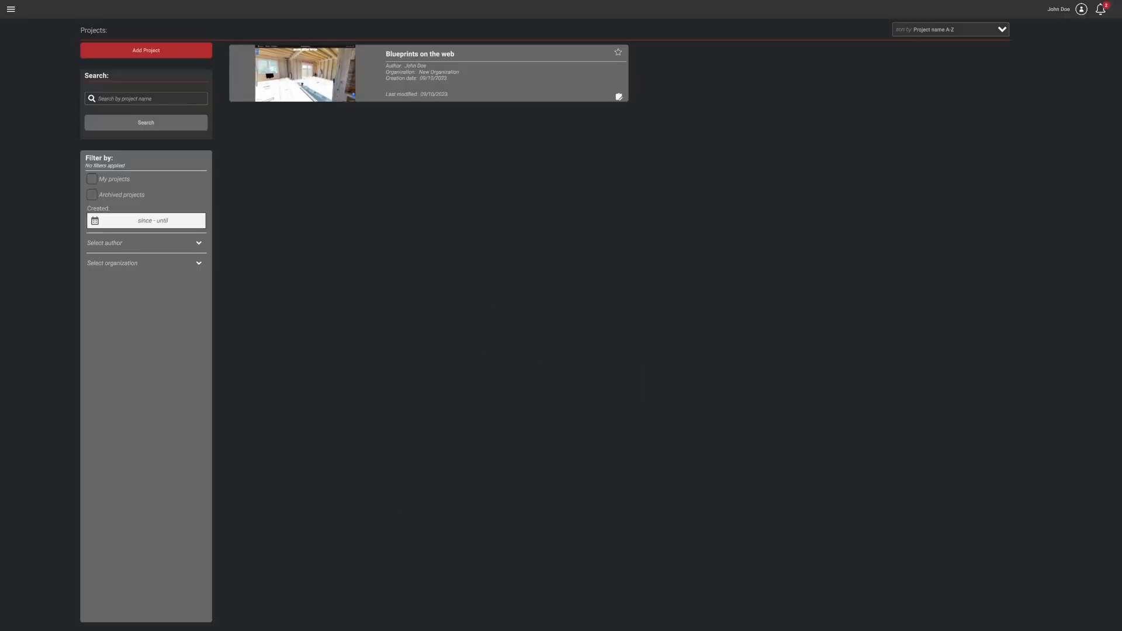
{"action": "mouse_move", "coordinate": [140, 498]}
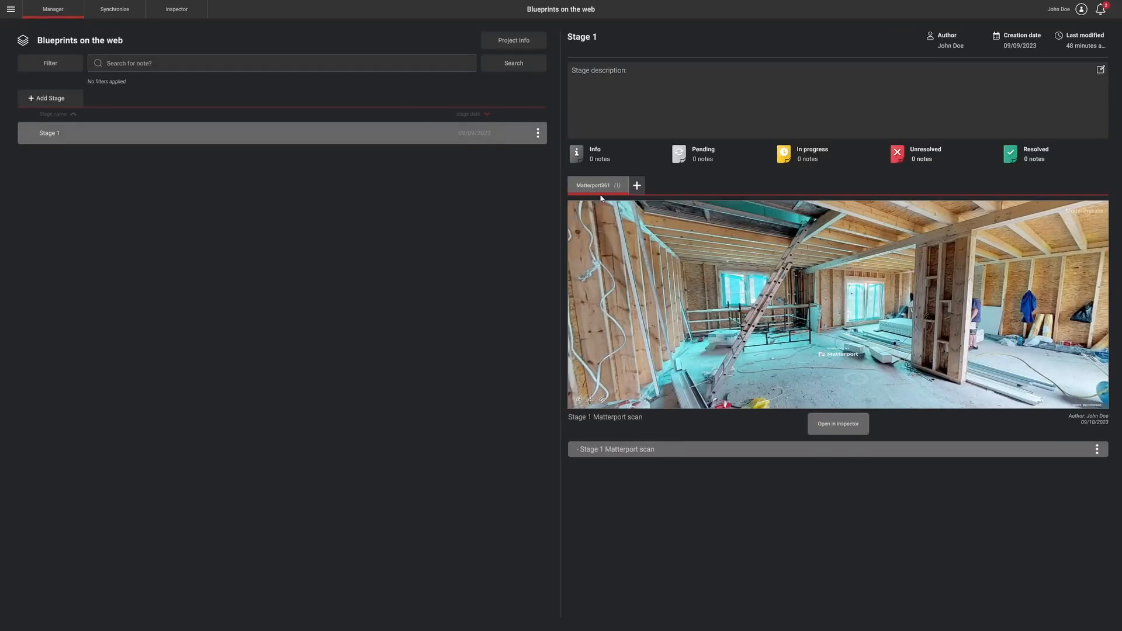
- Add a new SVG component named Floorplan to Stage 1, loading the floorplan SVG file
{"action": "left_click", "coordinate": [636, 185]}
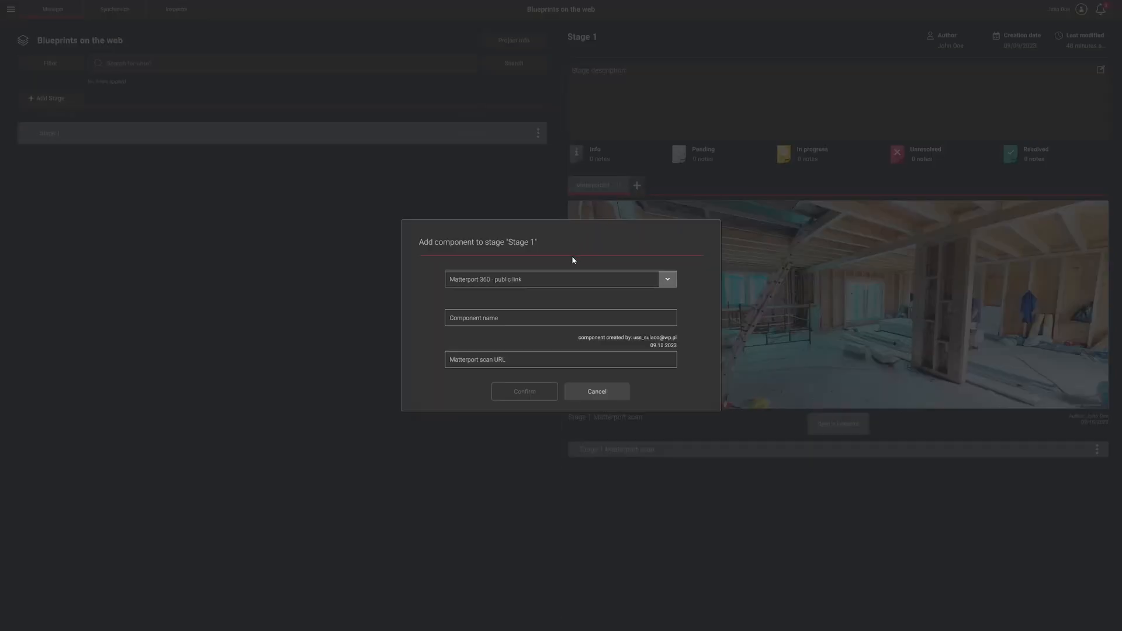
{"action": "left_click", "coordinate": [665, 280]}
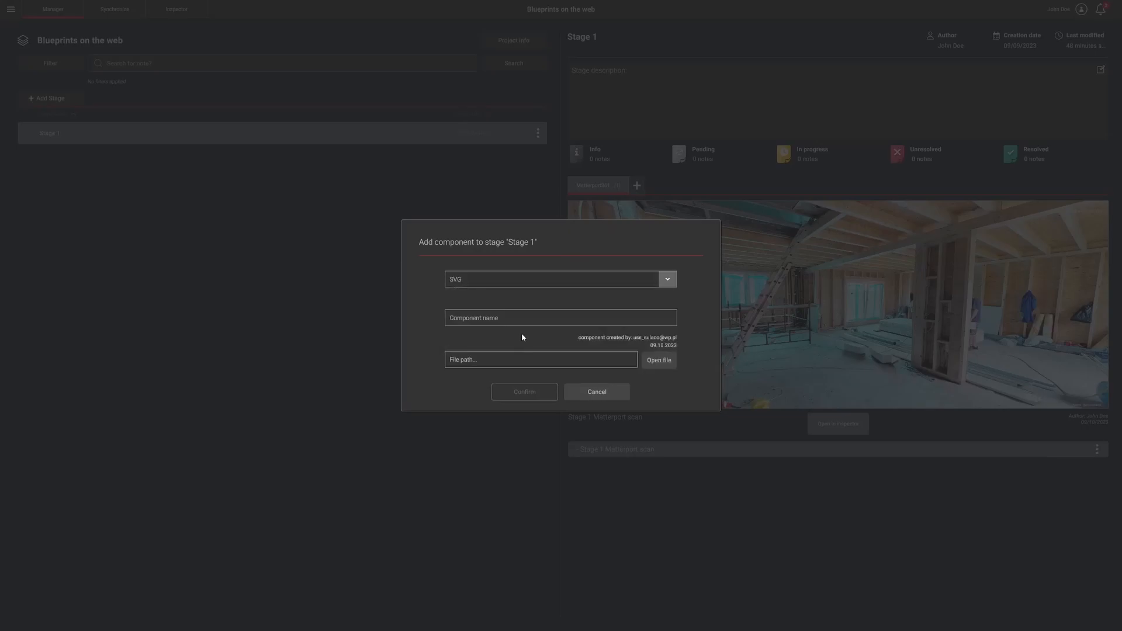
{"action": "type", "text": "Floorplan"}
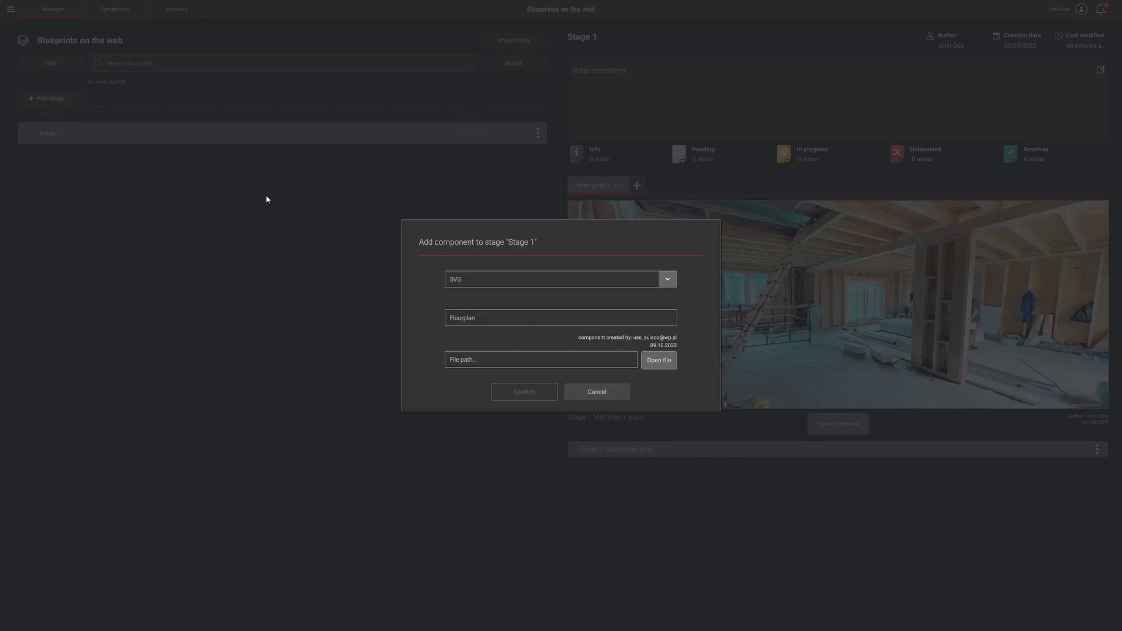
{"action": "mouse_move", "coordinate": [428, 301]}
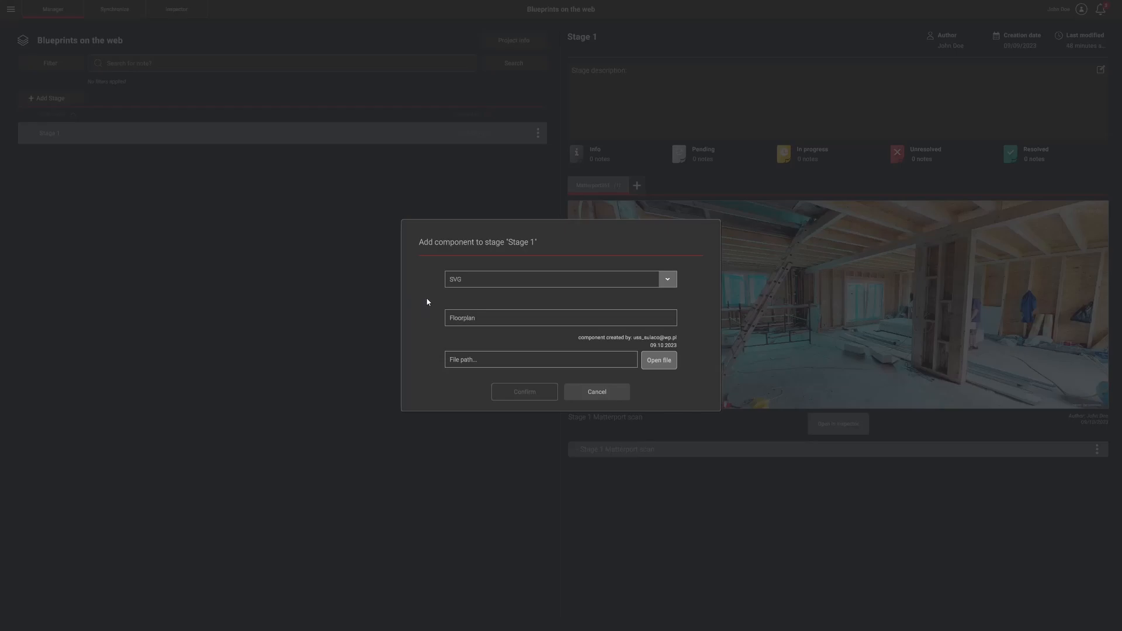
{"action": "left_click", "coordinate": [657, 360]}
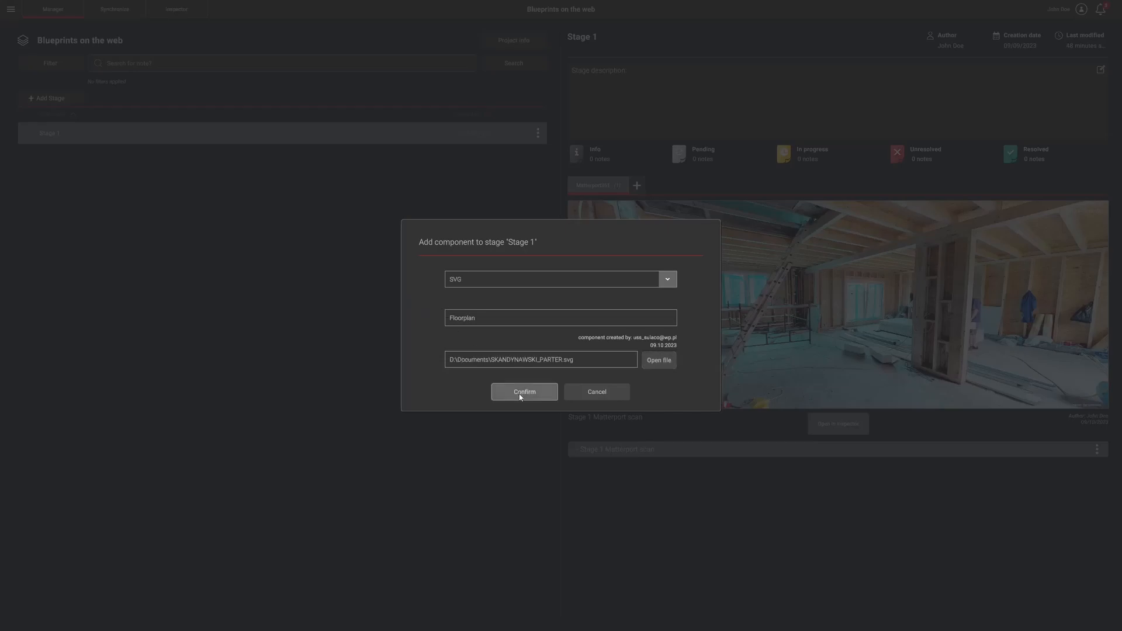
{"action": "left_click", "coordinate": [523, 391]}
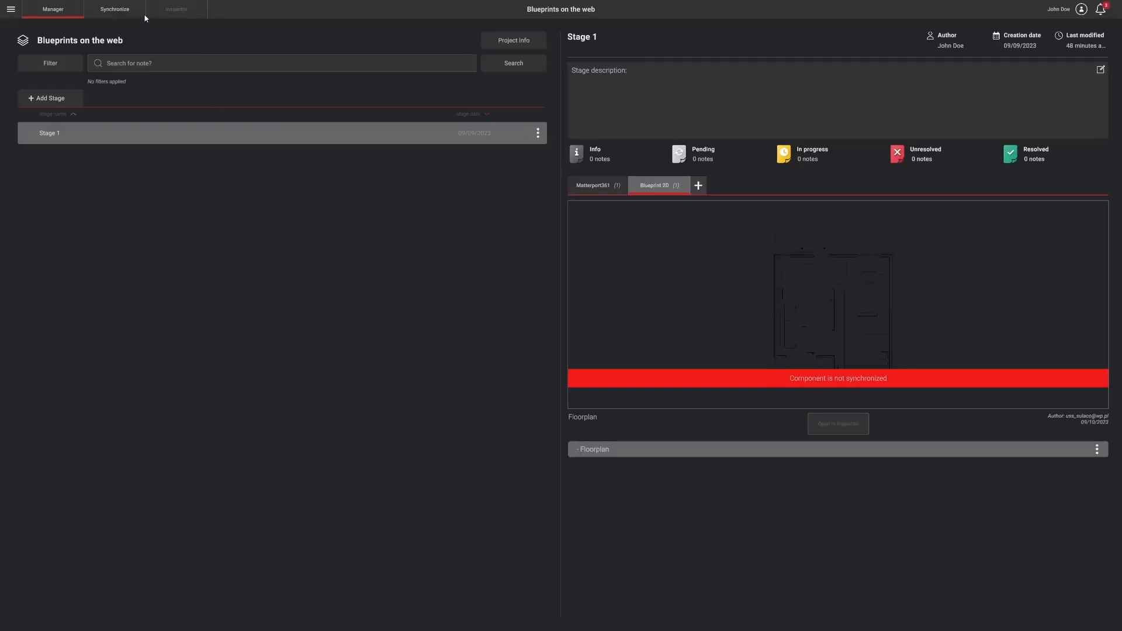
- In the Synchronize workspace, override the Floorplan SVG line colour to green
{"action": "left_click", "coordinate": [113, 8]}
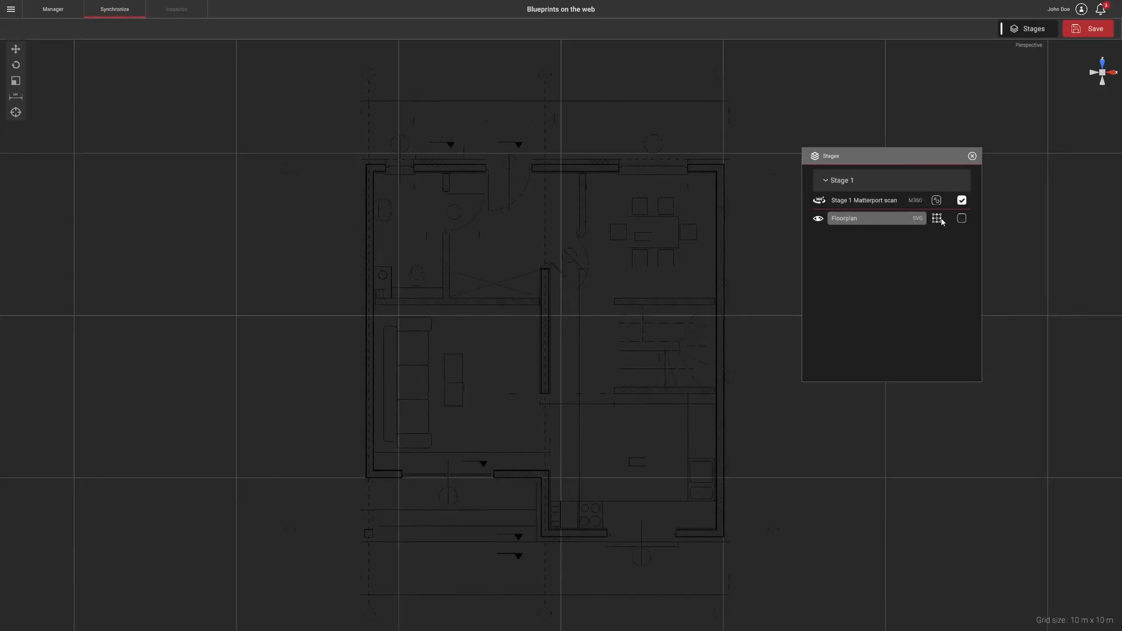
{"action": "left_click", "coordinate": [936, 219]}
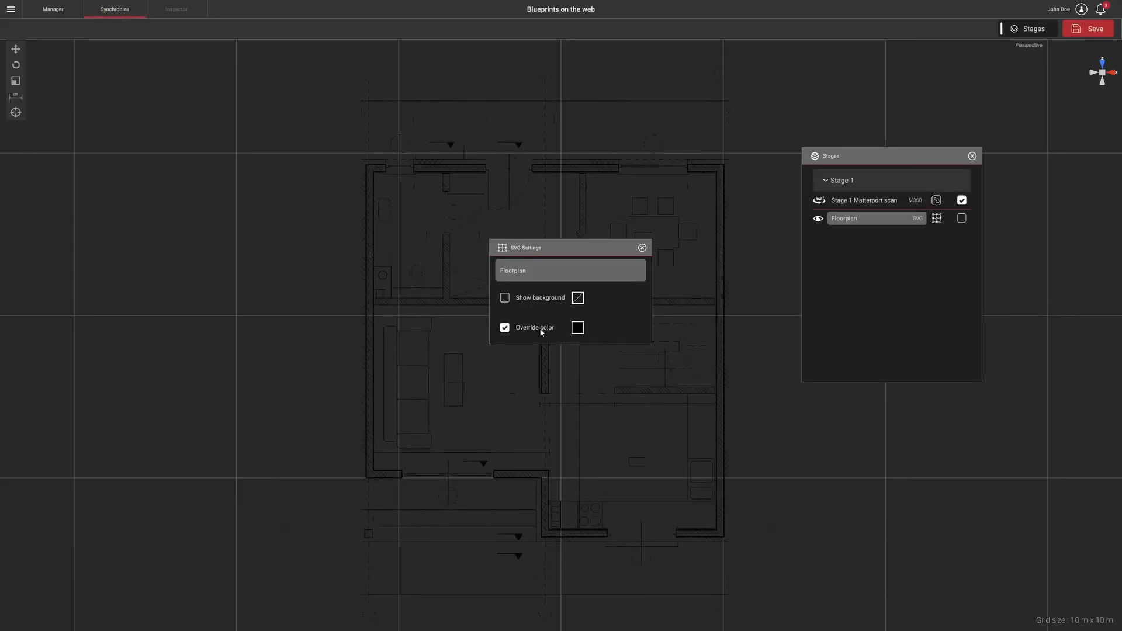
{"action": "left_click", "coordinate": [577, 328]}
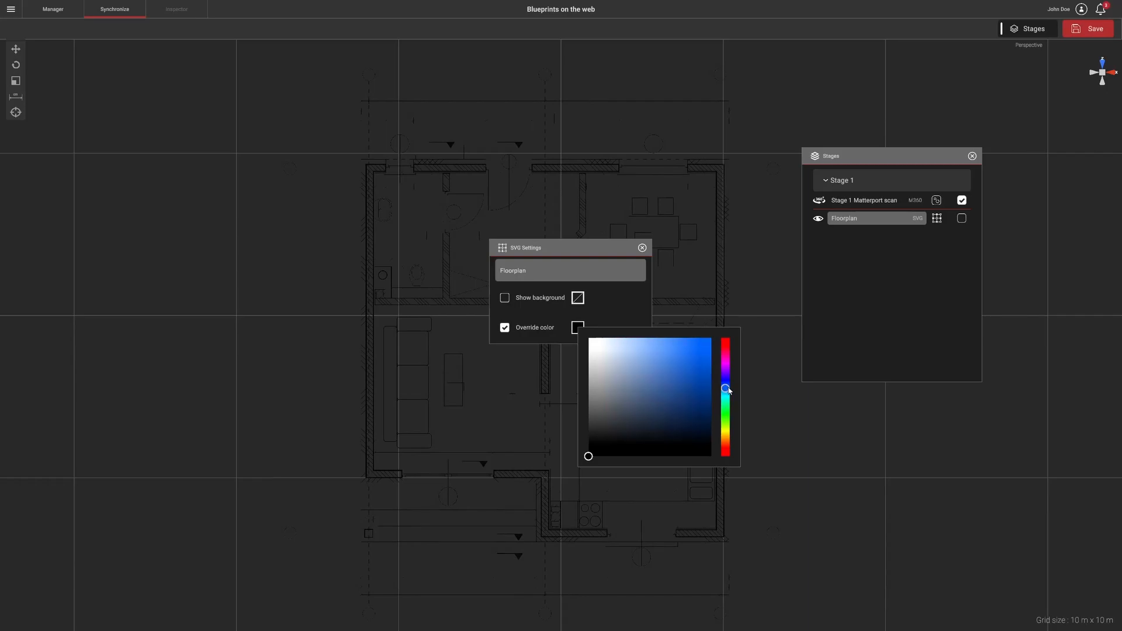
{"action": "left_click", "coordinate": [682, 367]}
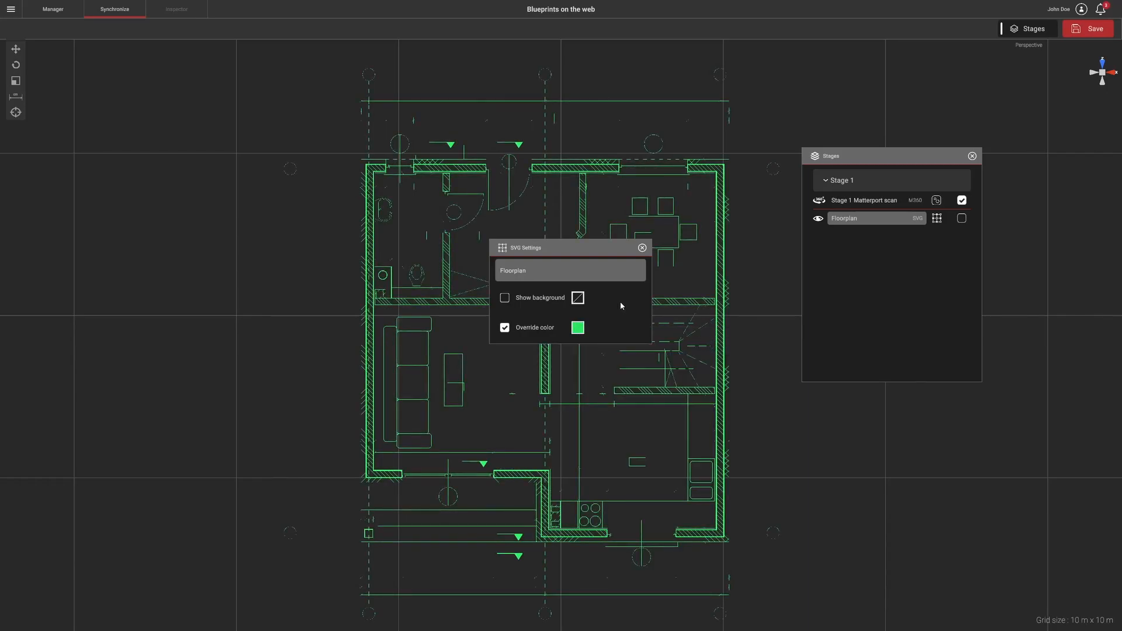
{"action": "left_click", "coordinate": [641, 248]}
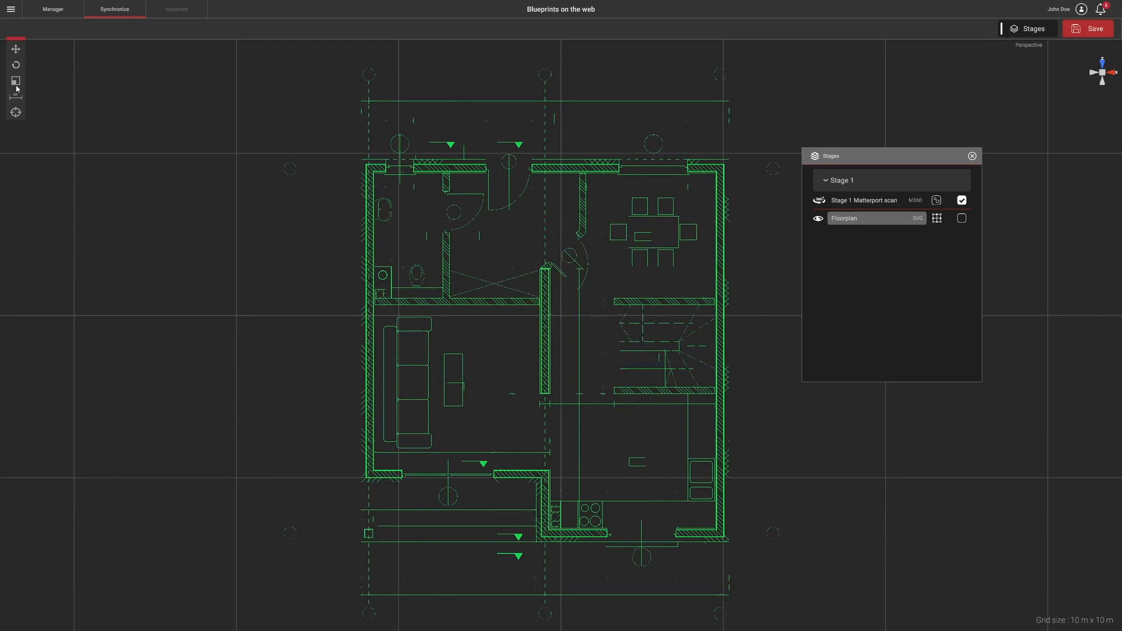
- Start Multi-Point Alignment, mark points 1A, 1B, 1C on the floorplan, reference the Stage 1 Matterport scan
{"action": "left_click", "coordinate": [16, 112]}
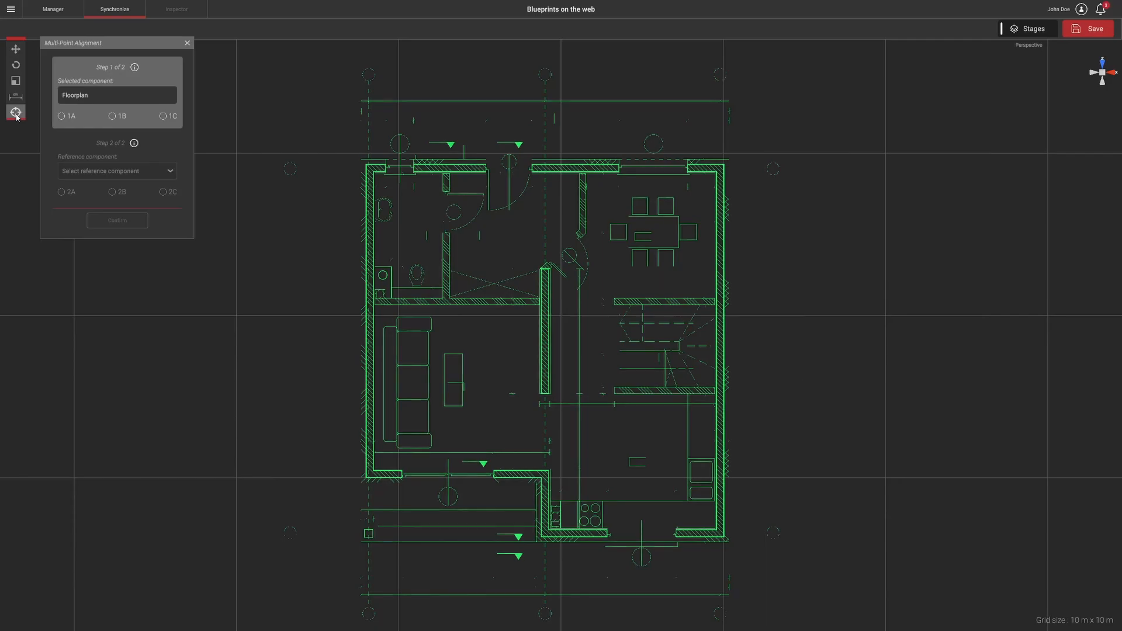
{"action": "left_click", "coordinate": [62, 115]}
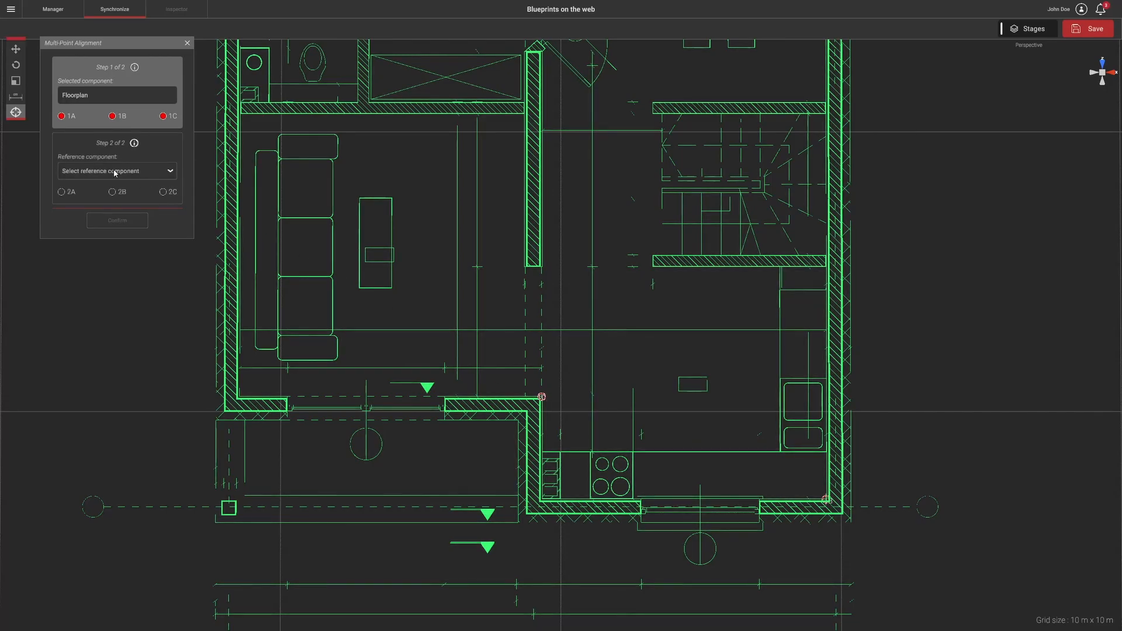
{"action": "left_click", "coordinate": [117, 171]}
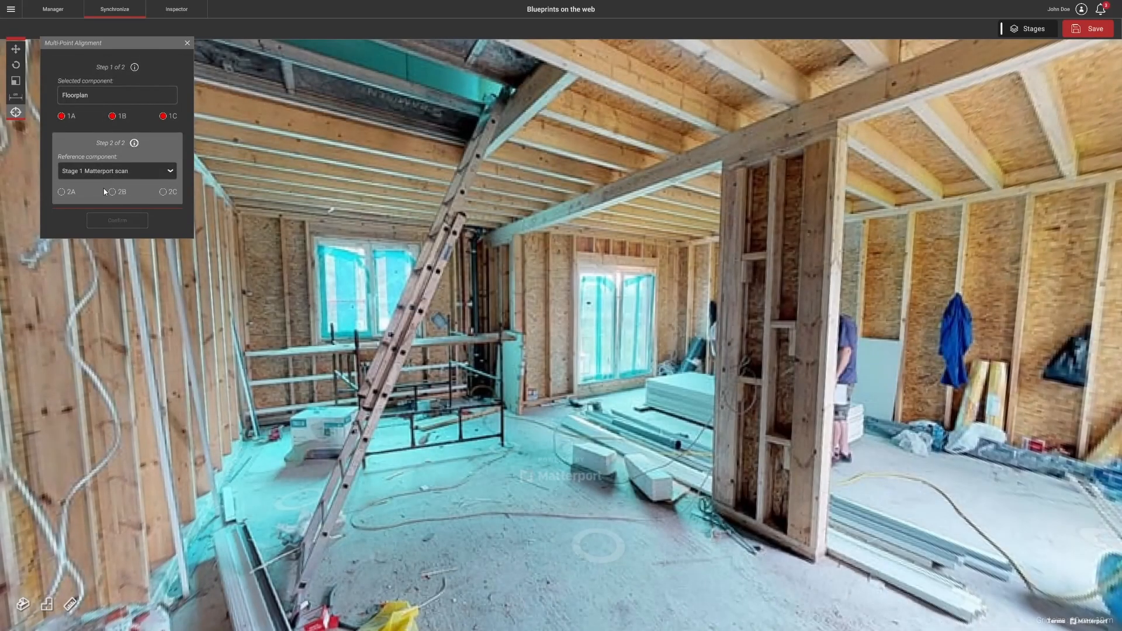
- Mark matching points 2A, 2B, 2C in the Matterport scan view and confirm the alignment
{"action": "left_click", "coordinate": [46, 605]}
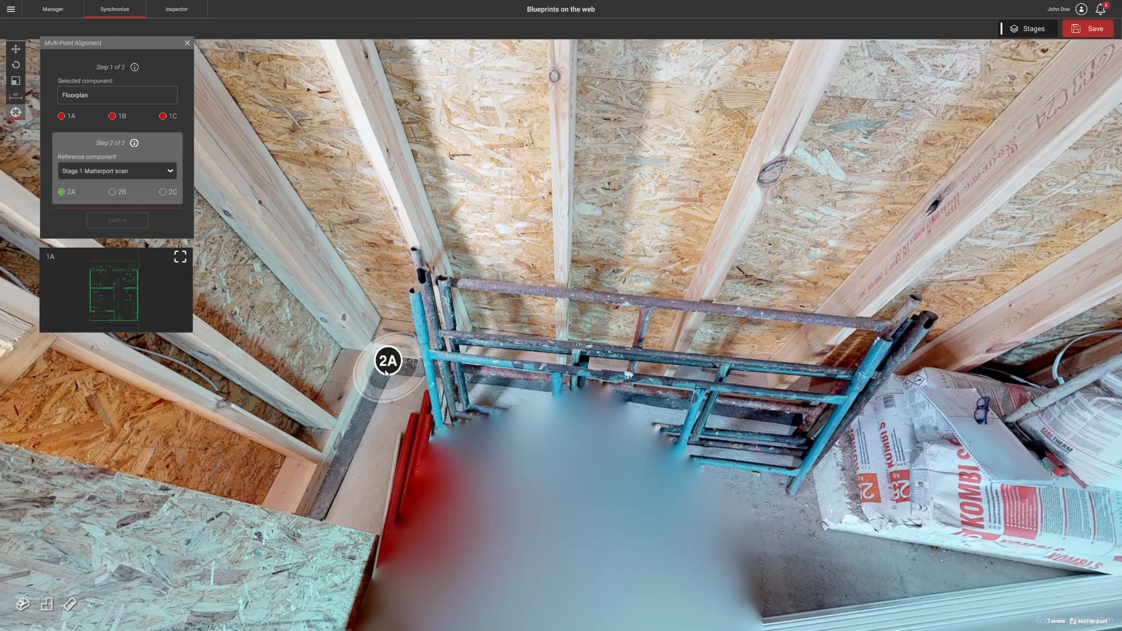
{"action": "mouse_move", "coordinate": [46, 604]}
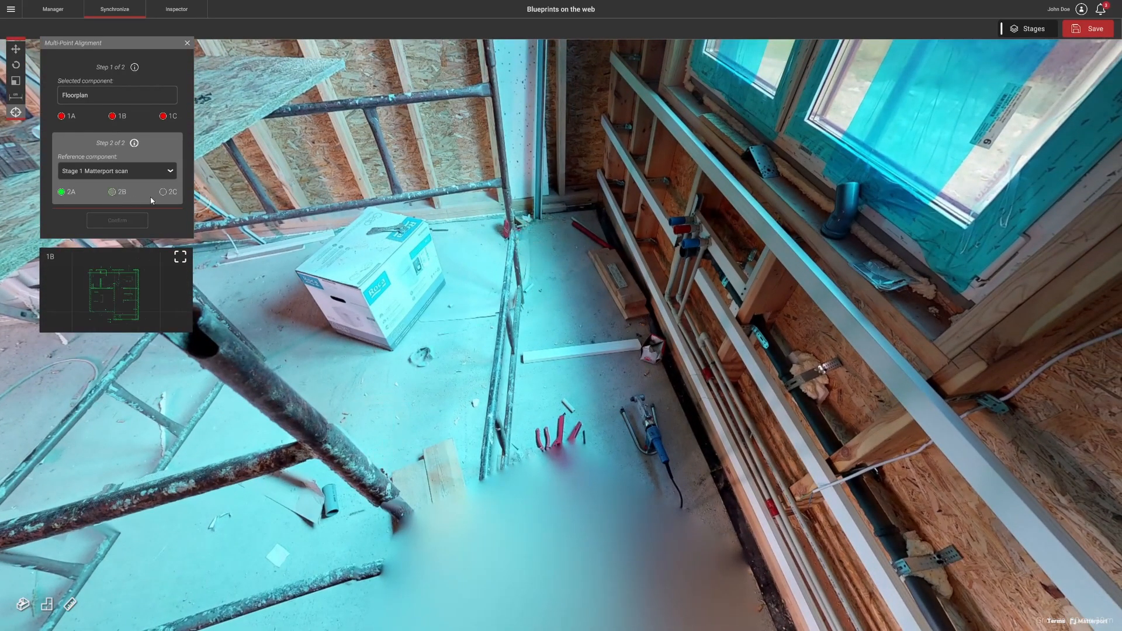
{"action": "left_click", "coordinate": [588, 208]}
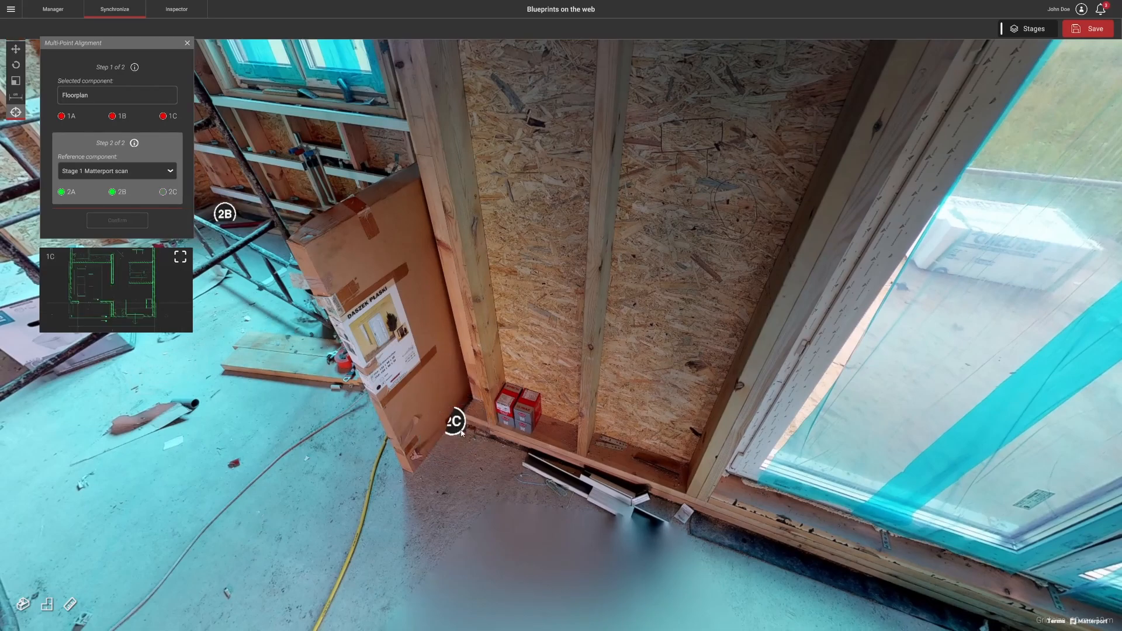
{"action": "left_click", "coordinate": [455, 422]}
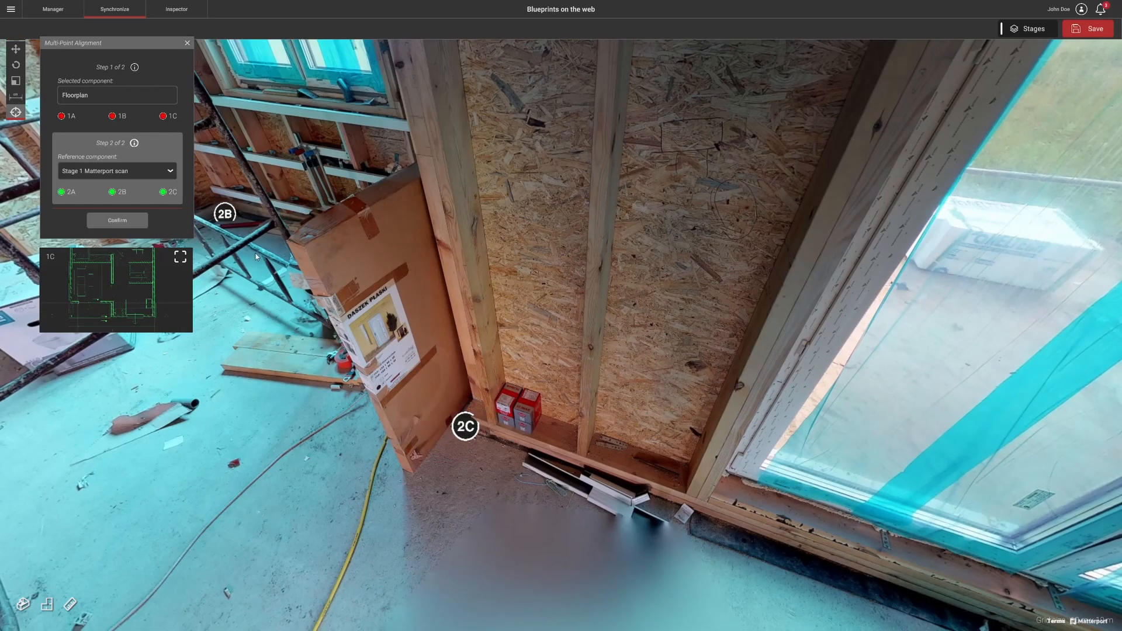
{"action": "left_click", "coordinate": [1032, 28]}
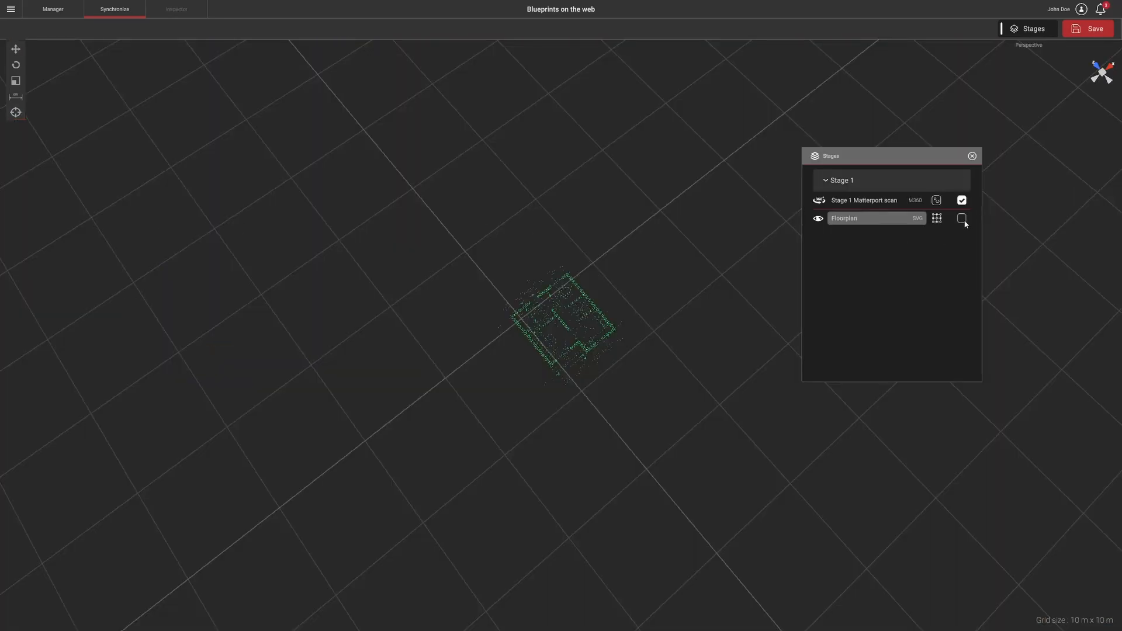
- Tick Floorplan as synced and save the project
{"action": "left_click", "coordinate": [961, 218]}
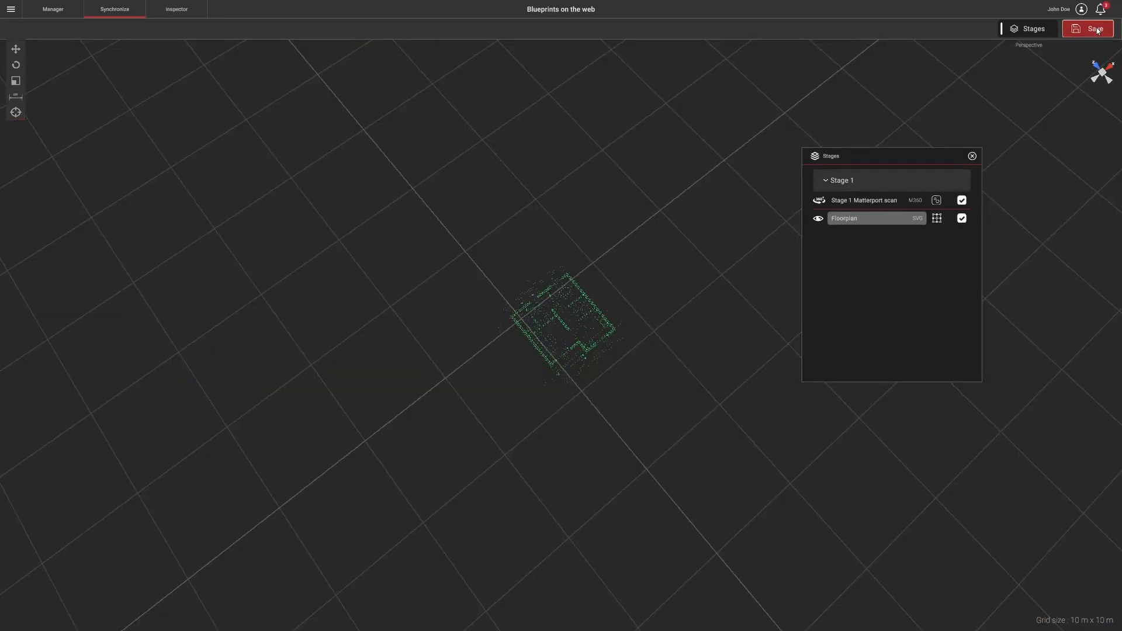
{"action": "left_click", "coordinate": [177, 8]}
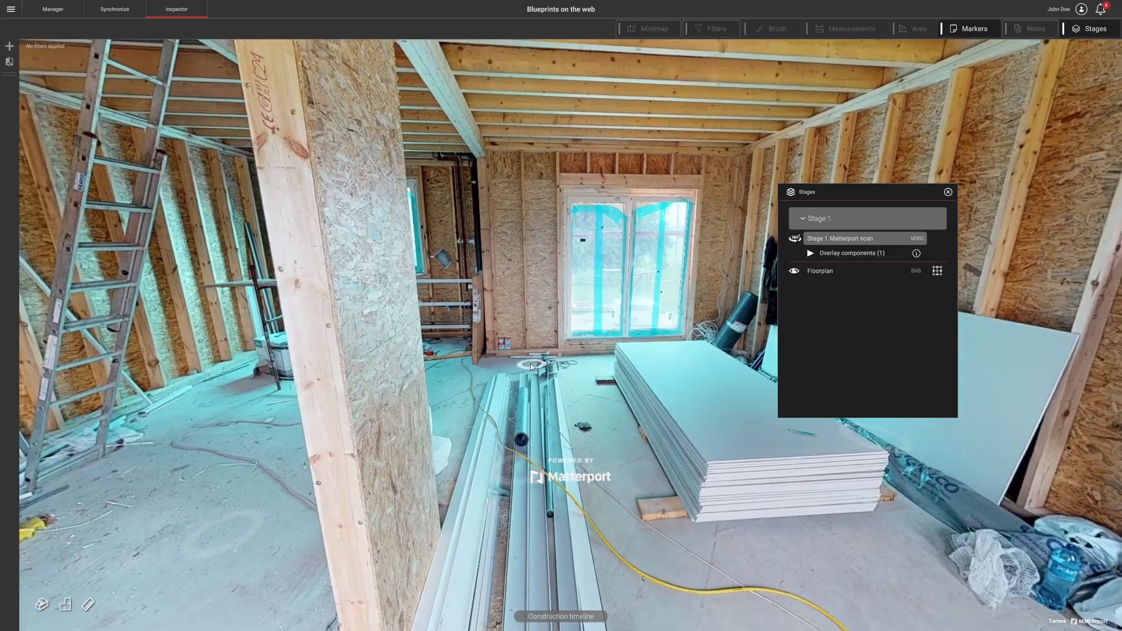
- Expand Overlay components and toggle the Floorplan overlay on and off over the scan's floor
{"action": "left_click", "coordinate": [810, 253]}
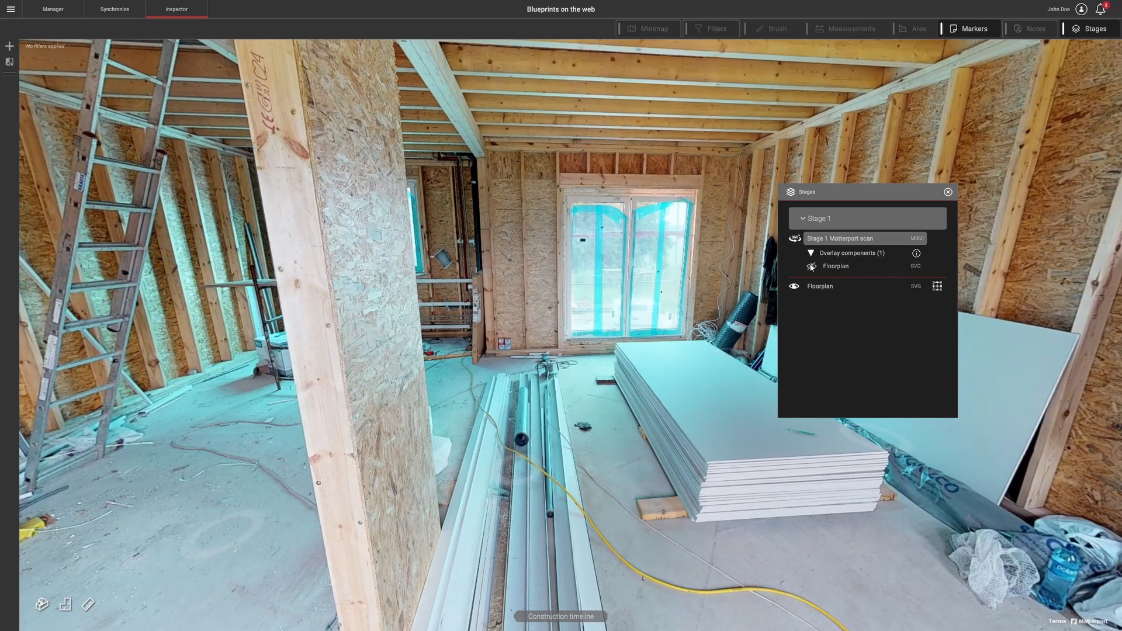
{"action": "left_click", "coordinate": [810, 265]}
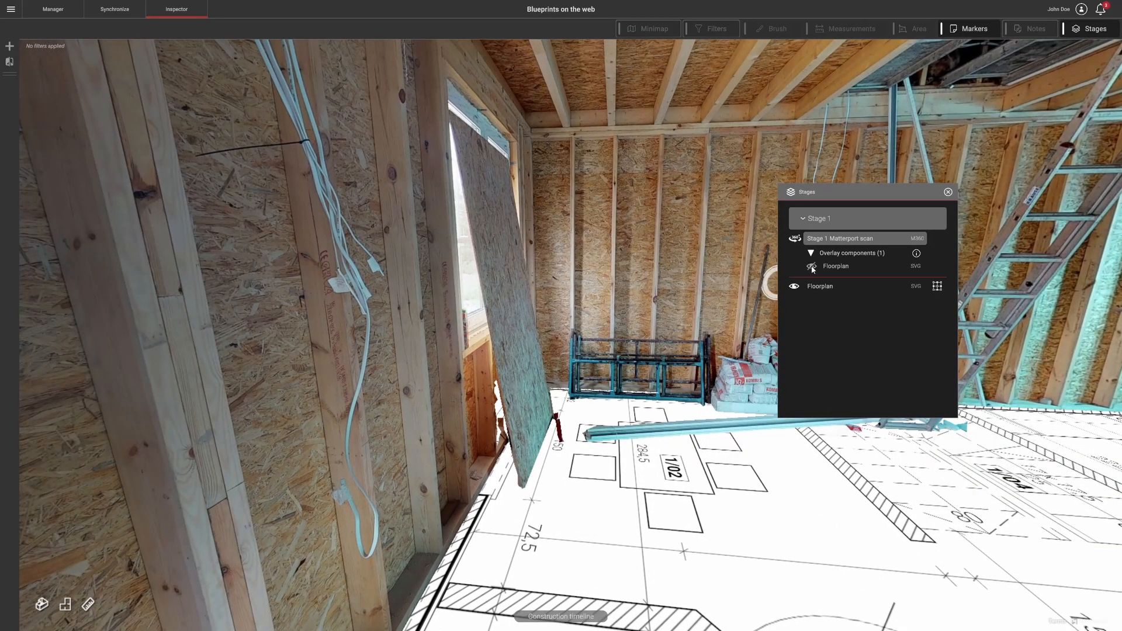
{"action": "left_click", "coordinate": [812, 266]}
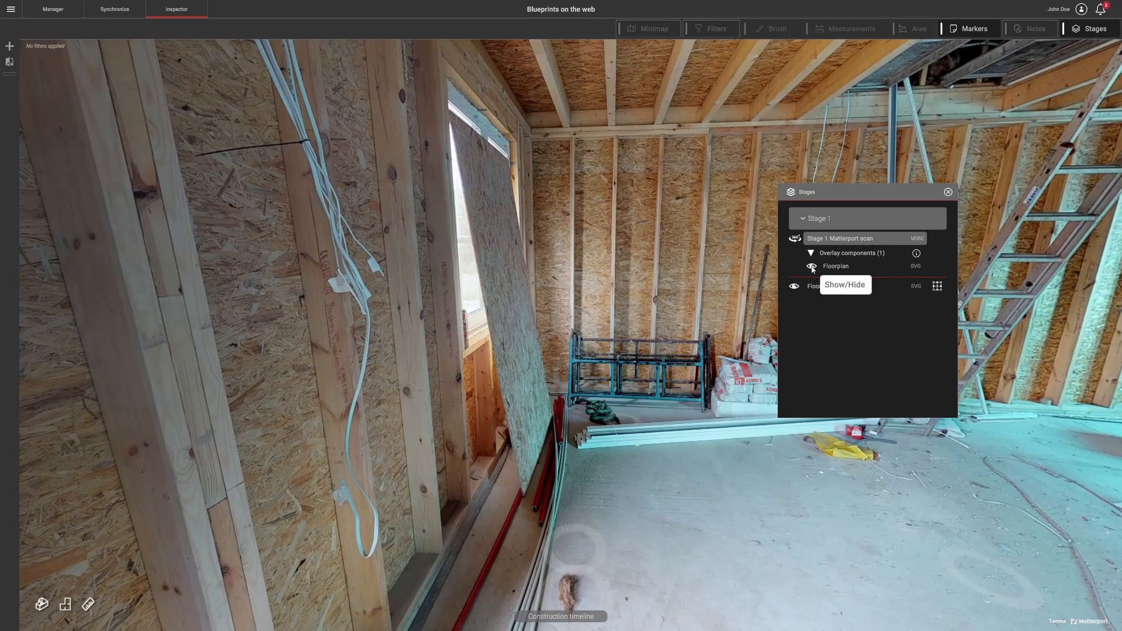
{"action": "left_click", "coordinate": [811, 266]}
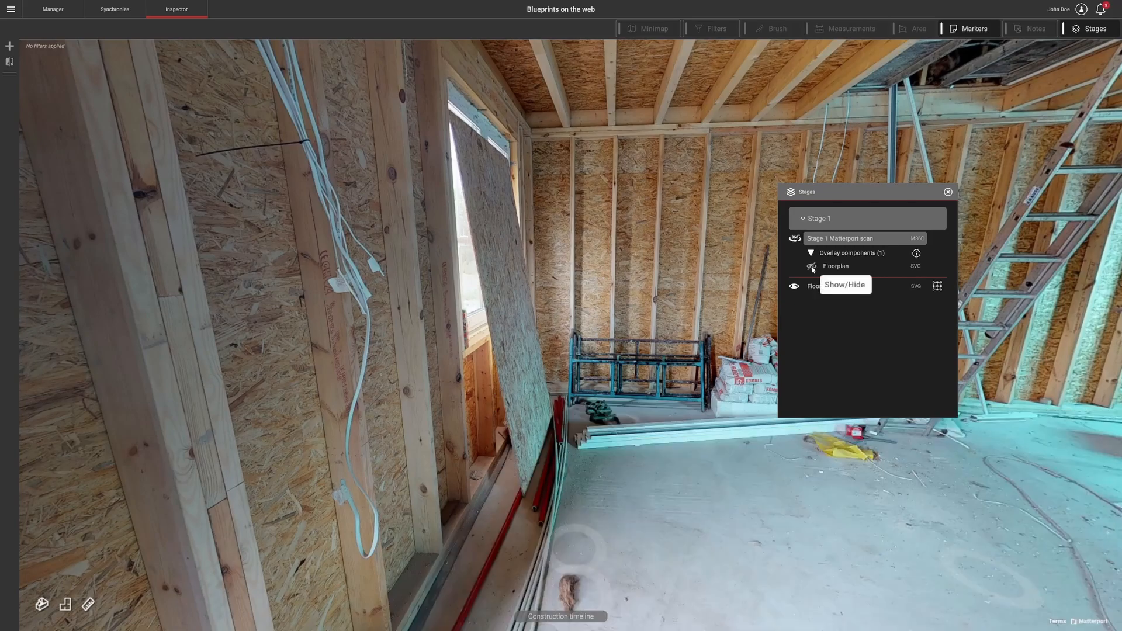
{"action": "left_click", "coordinate": [812, 267]}
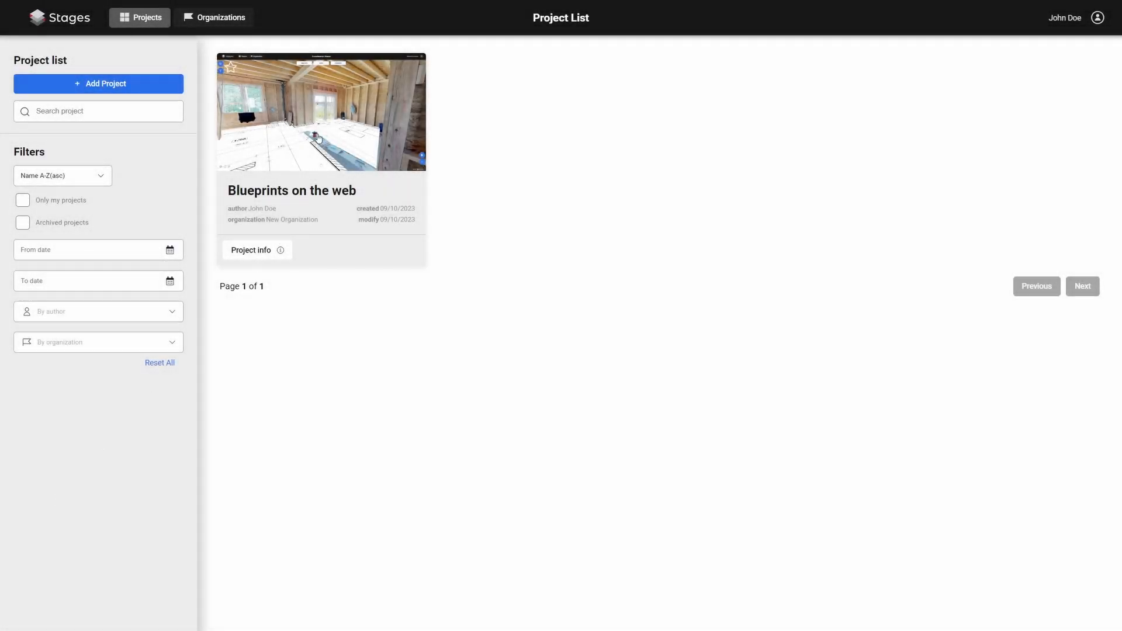
- Reopen the Blueprints on the web project's Stage 1 walkthrough and show the Floorplan overlay on the floor
{"action": "left_click", "coordinate": [320, 113]}
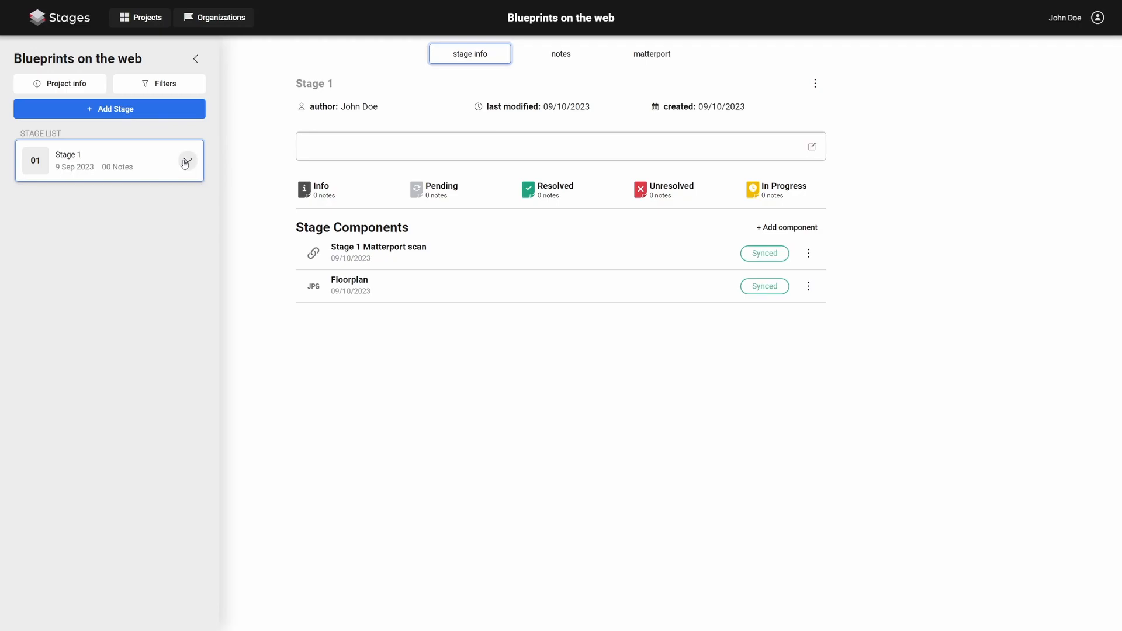
{"action": "left_click", "coordinate": [187, 160]}
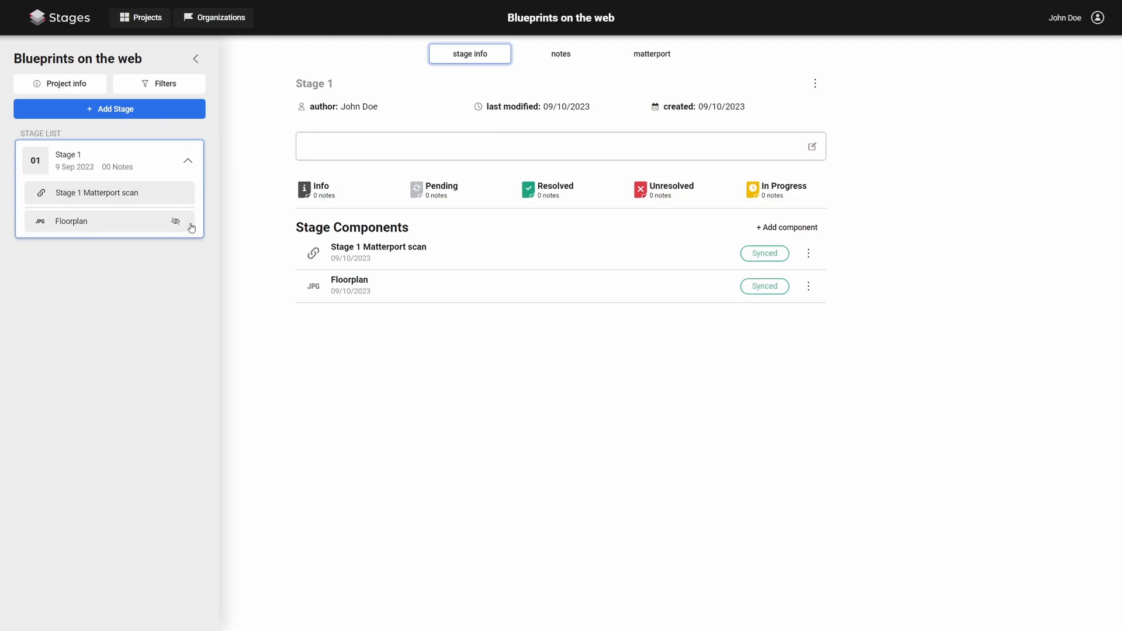
{"action": "left_click", "coordinate": [650, 54]}
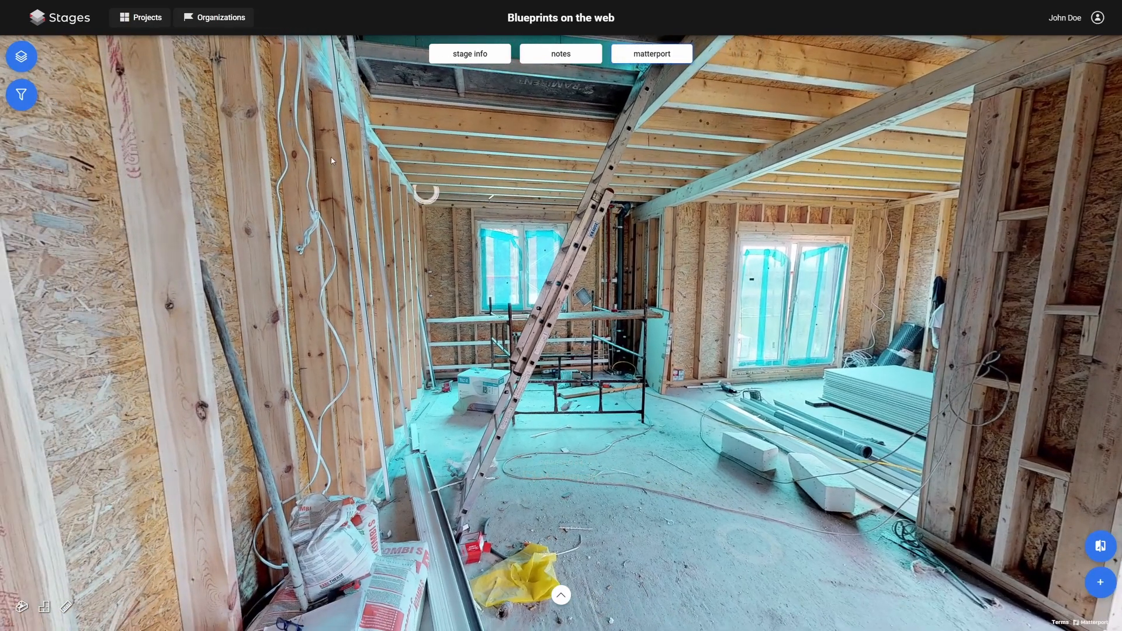
{"action": "left_click", "coordinate": [21, 56]}
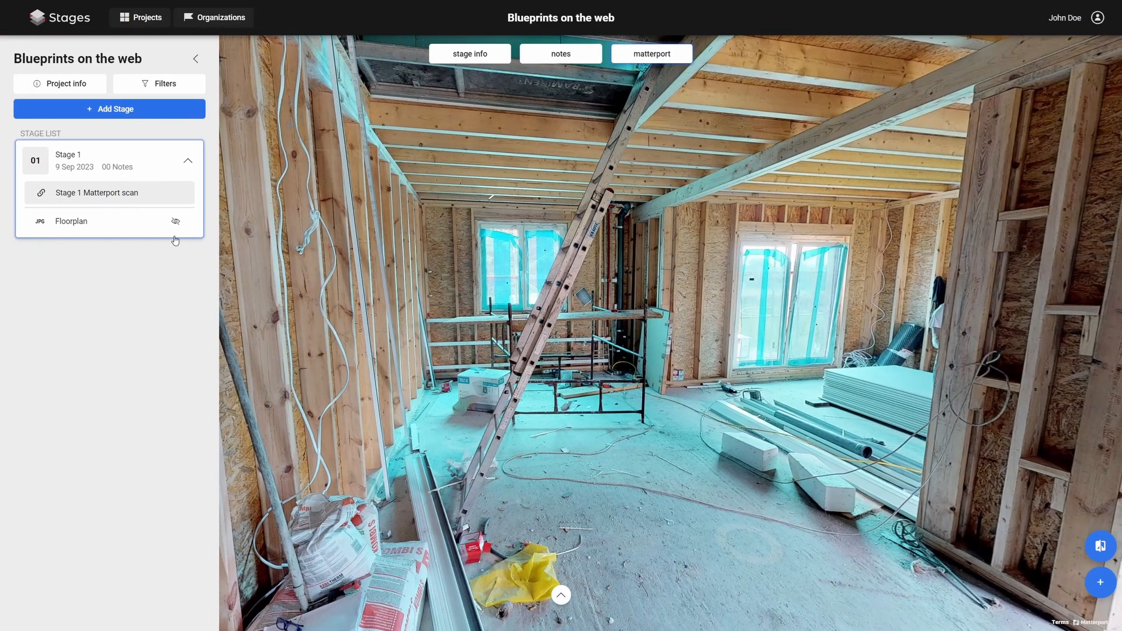
{"action": "left_click", "coordinate": [174, 221]}
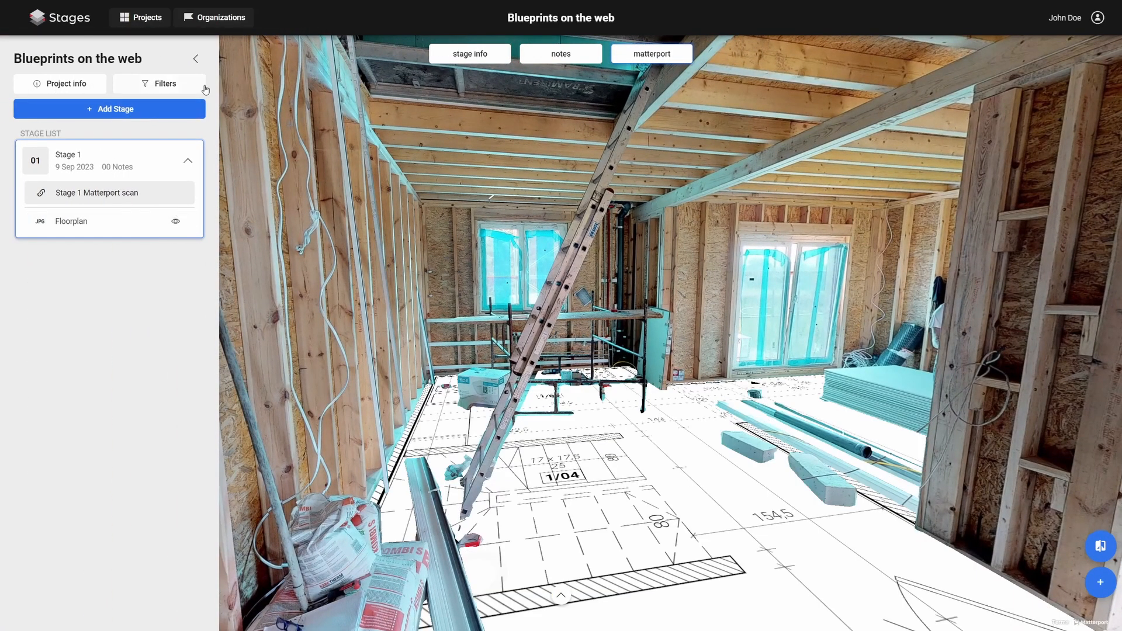